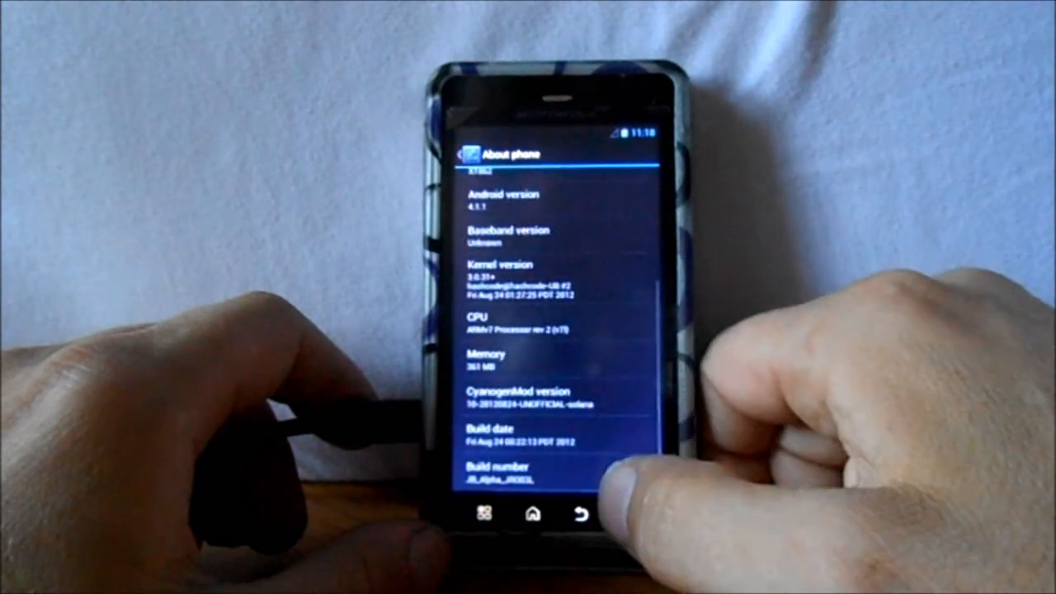
pyautogui.scroll(3)
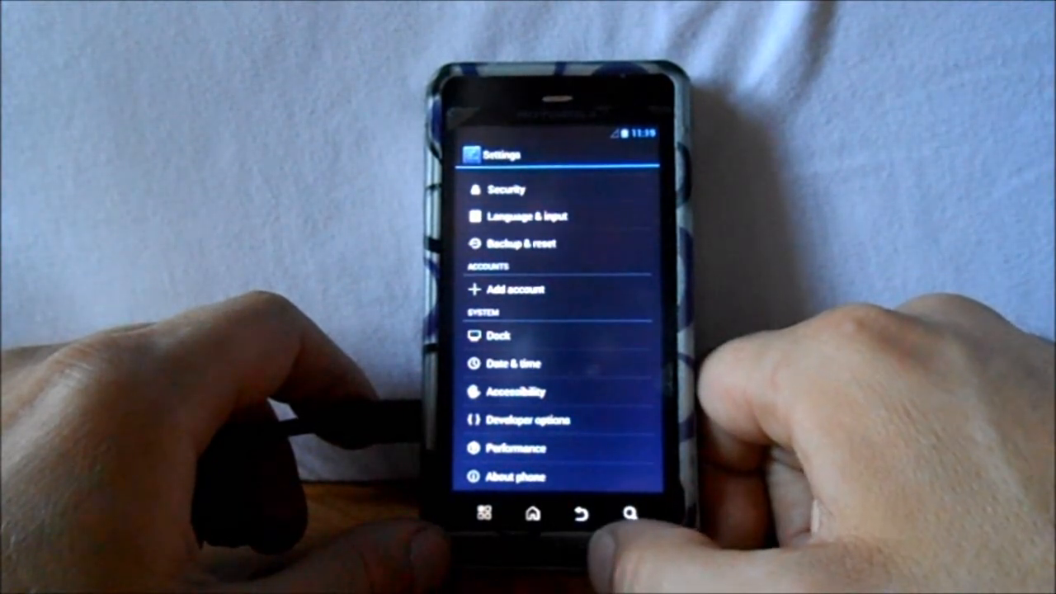
pyautogui.scroll(-3)
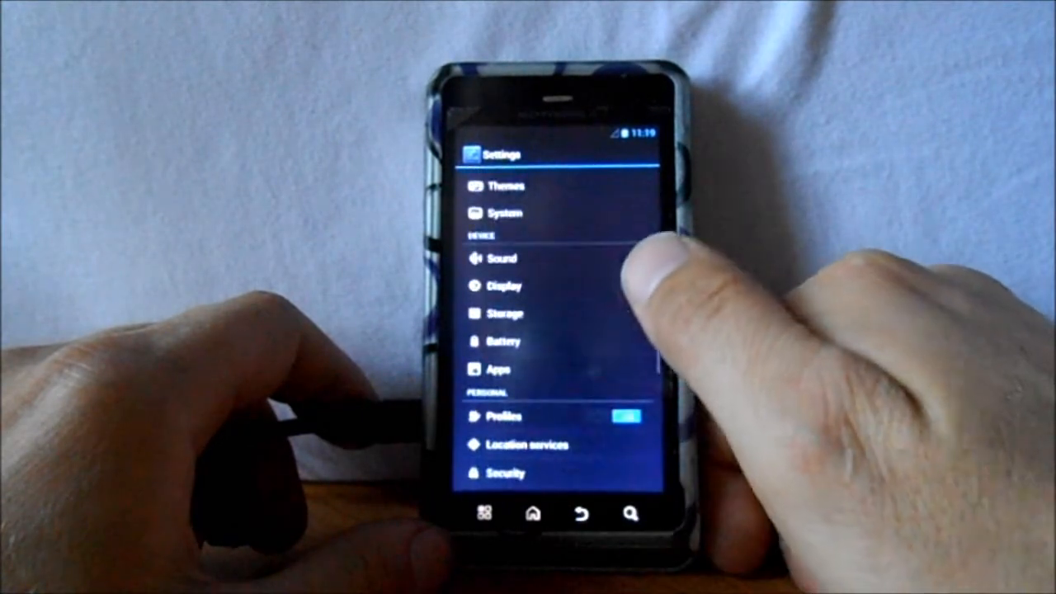